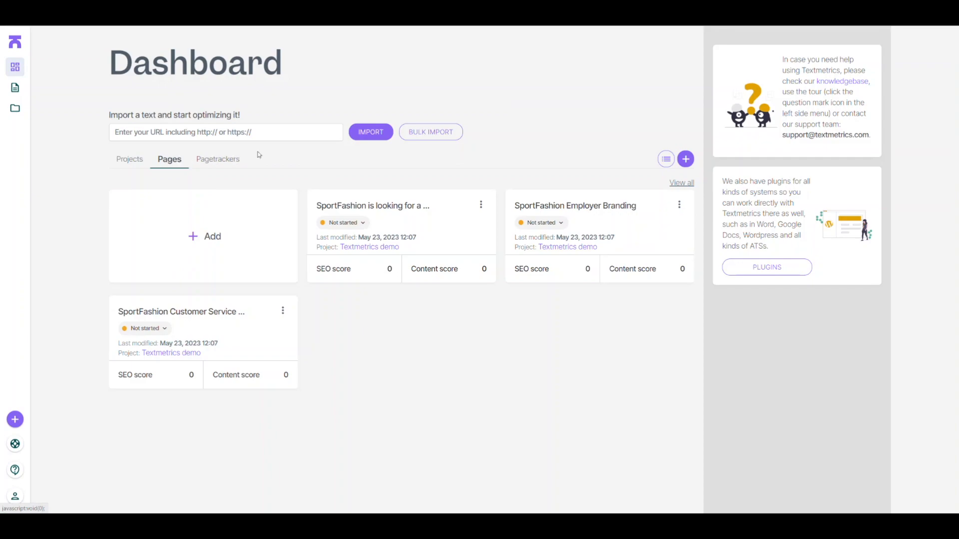
pyautogui.moveTo(291, 158)
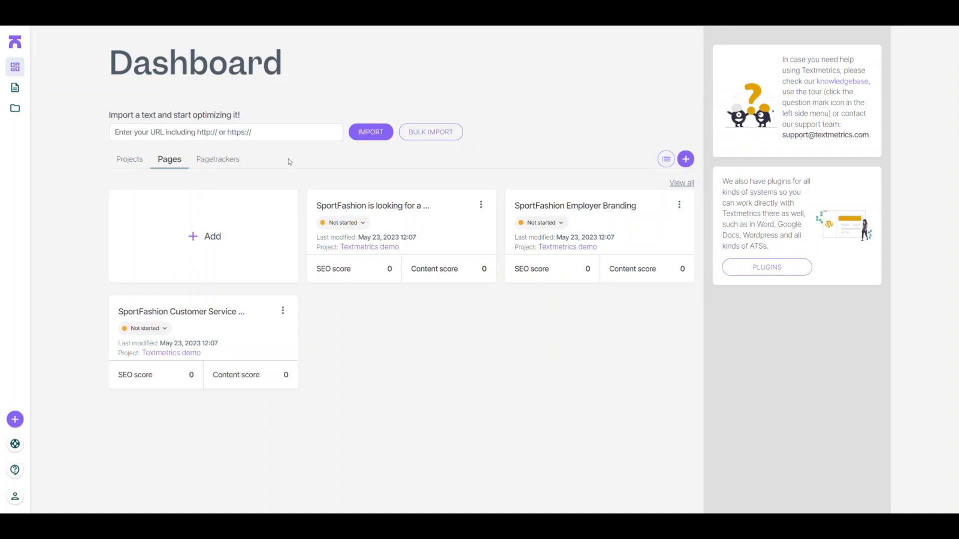
pyautogui.moveTo(371, 132)
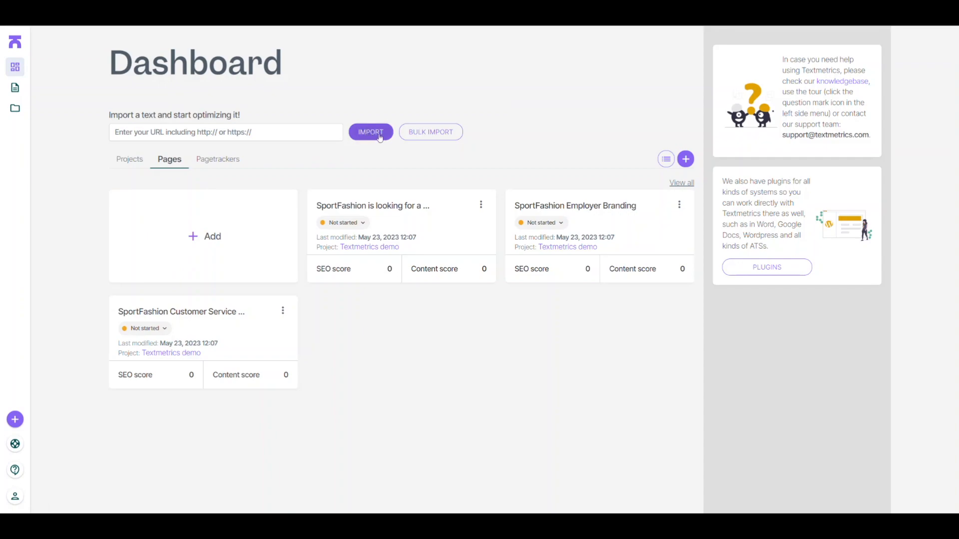
pyautogui.moveTo(401, 135)
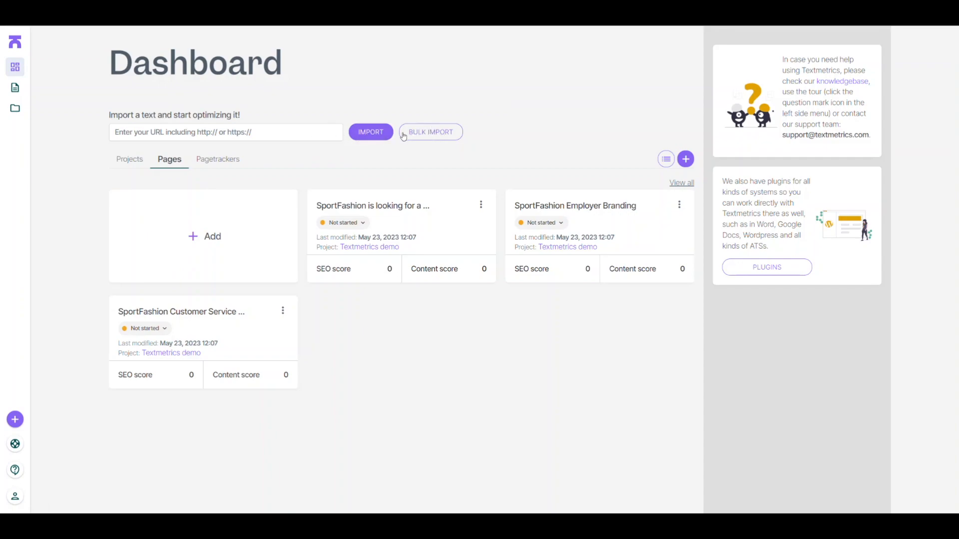
pyautogui.moveTo(156, 270)
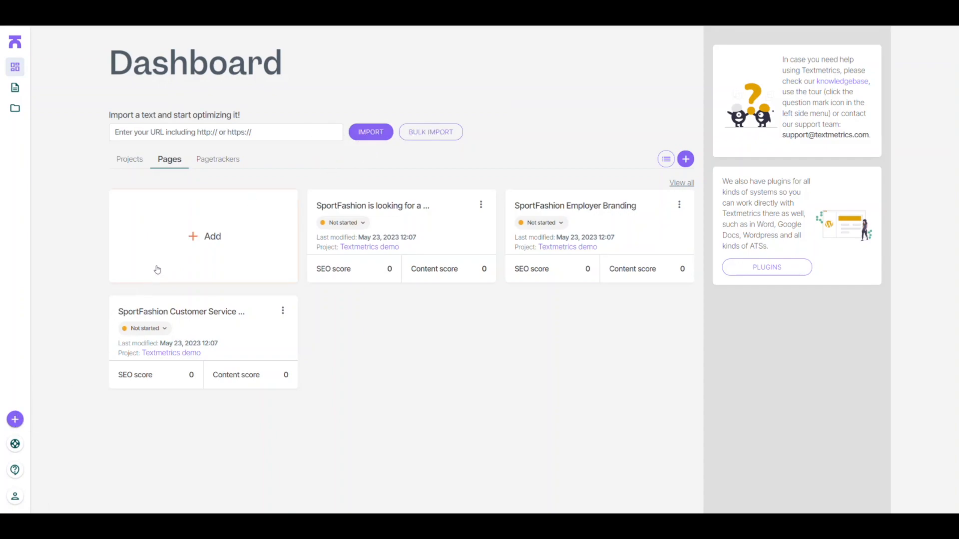
pyautogui.moveTo(28, 385)
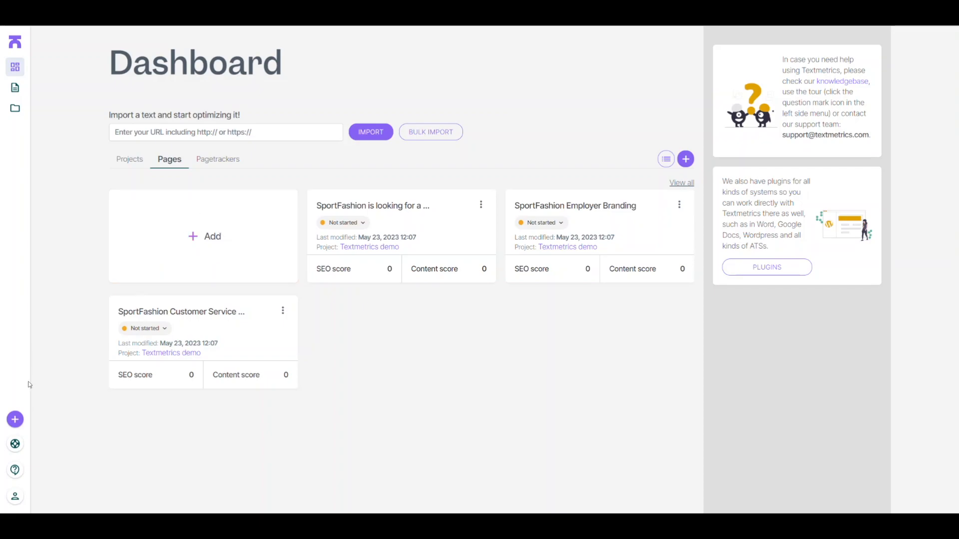
# - Create a new page from the 'Jobs - SportFashion' template for the Customer Service Specialist posting
pyautogui.click(15, 419)
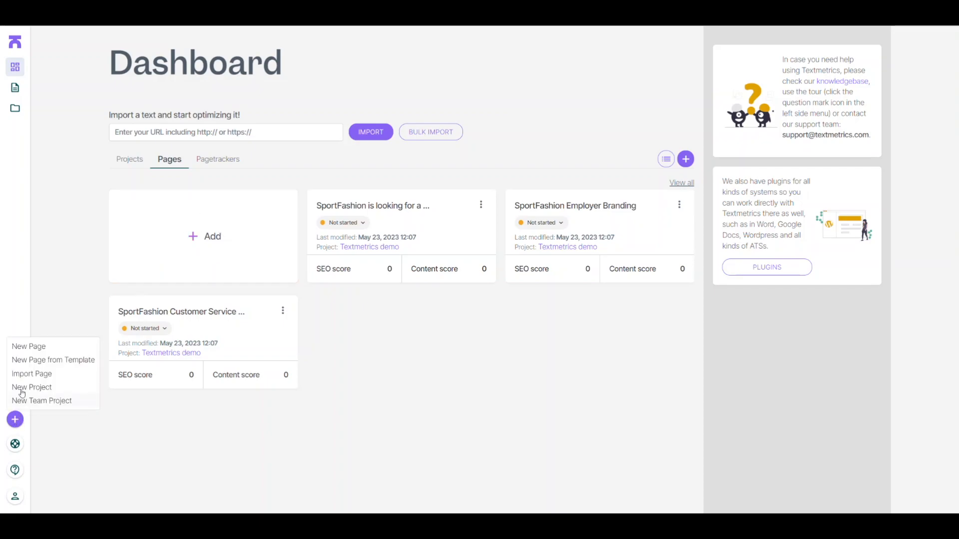
pyautogui.click(53, 360)
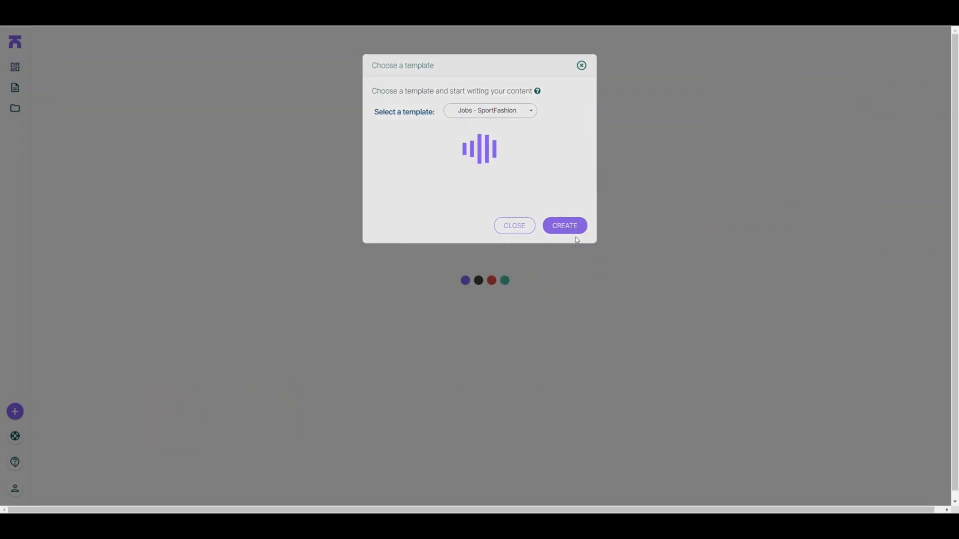
pyautogui.click(563, 225)
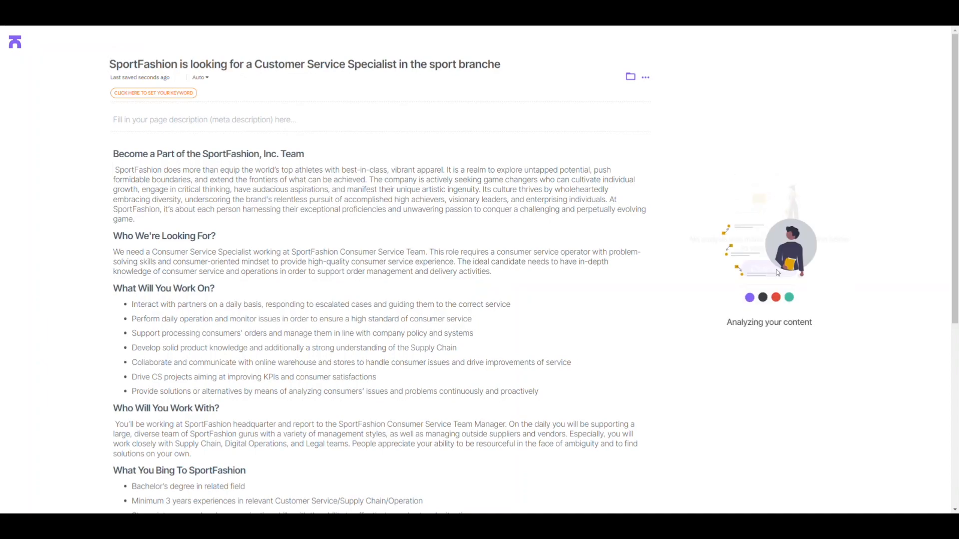
# - Run the analysis and replace the old-fashioned 'by means of' with 'by' in the task list
pyautogui.click(769, 62)
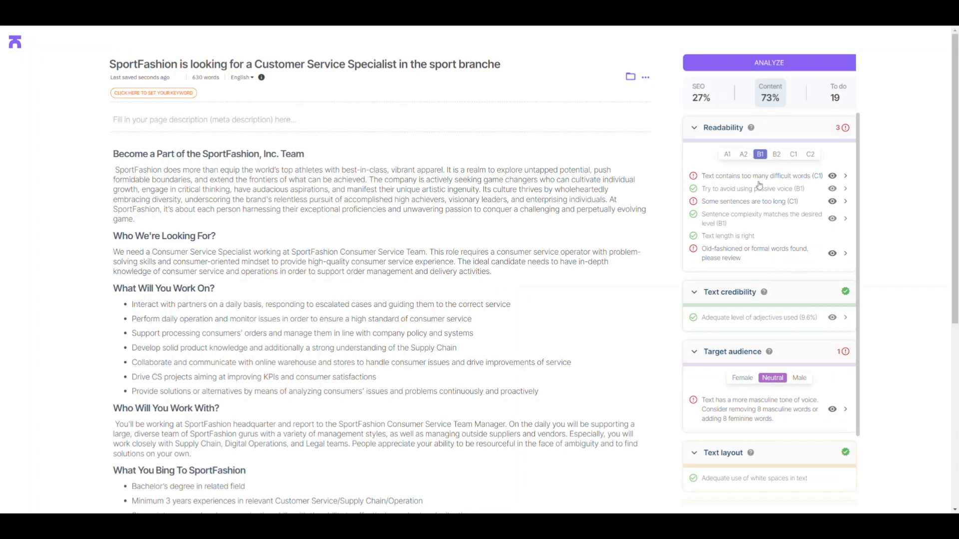
pyautogui.moveTo(742, 304)
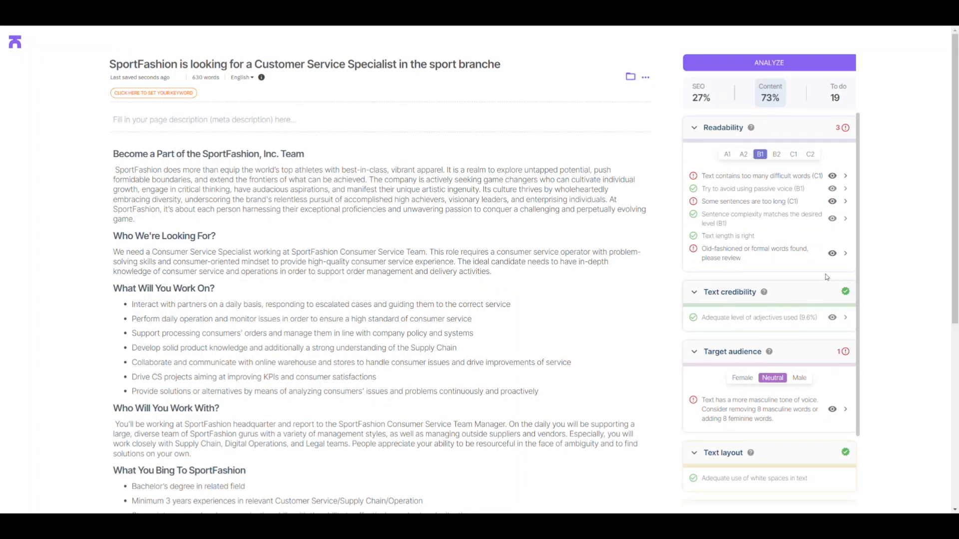
pyautogui.scroll(-3)
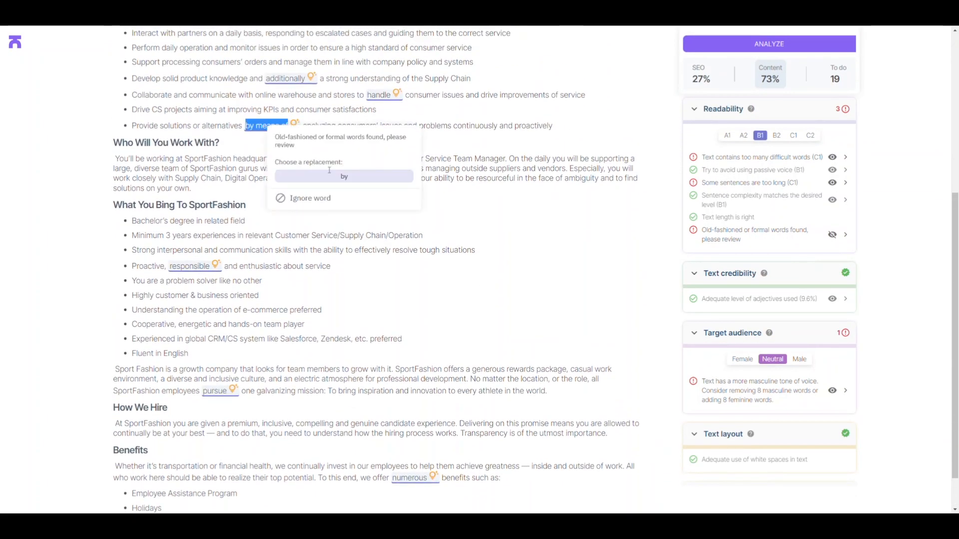
pyautogui.click(344, 176)
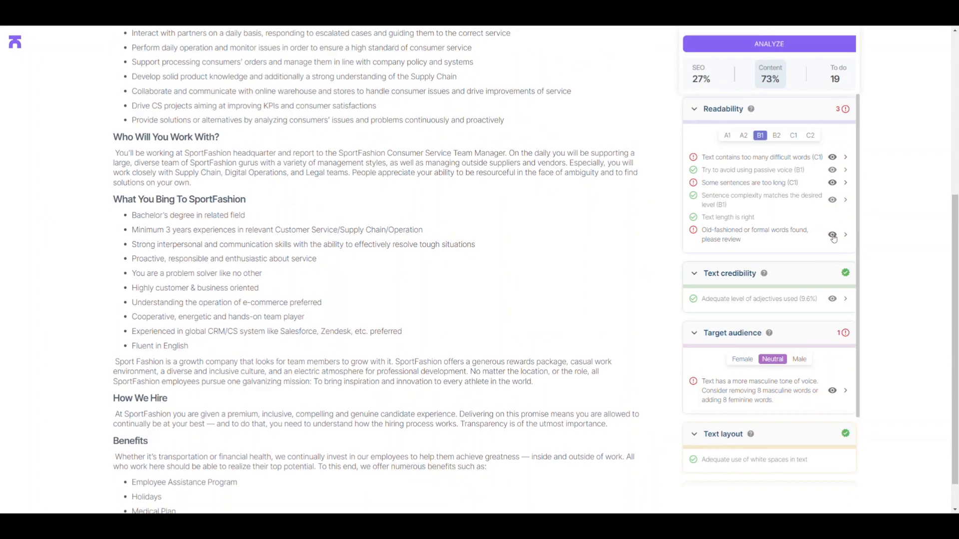
pyautogui.scroll(3)
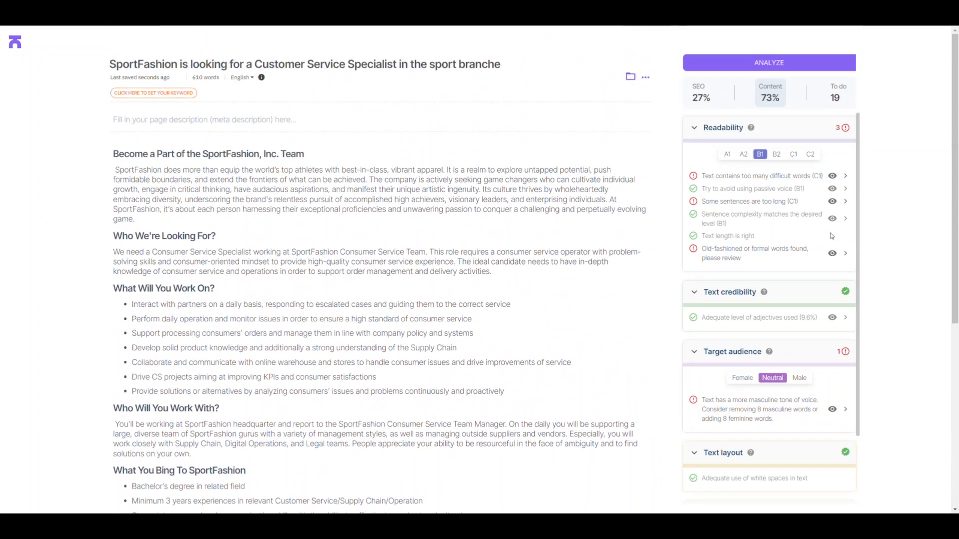
pyautogui.moveTo(744, 209)
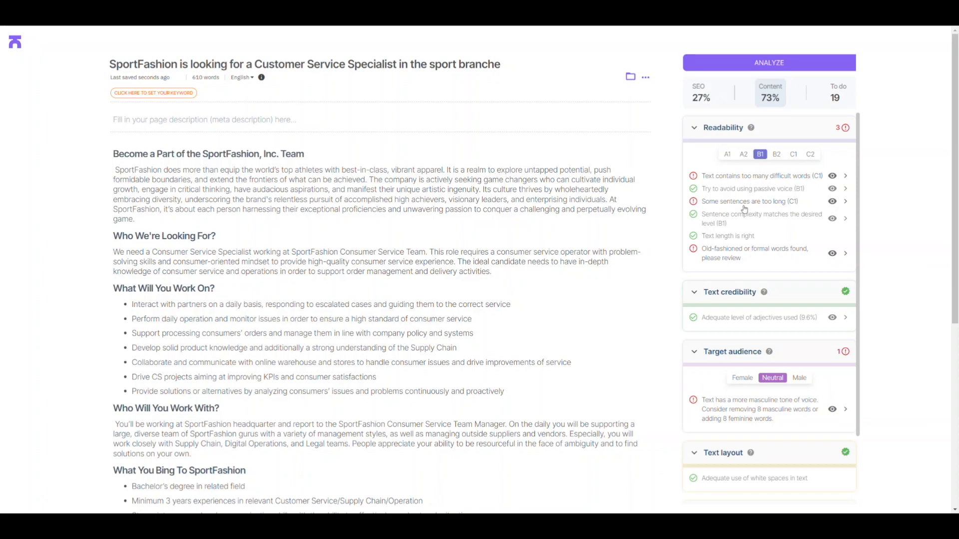
pyautogui.moveTo(789, 233)
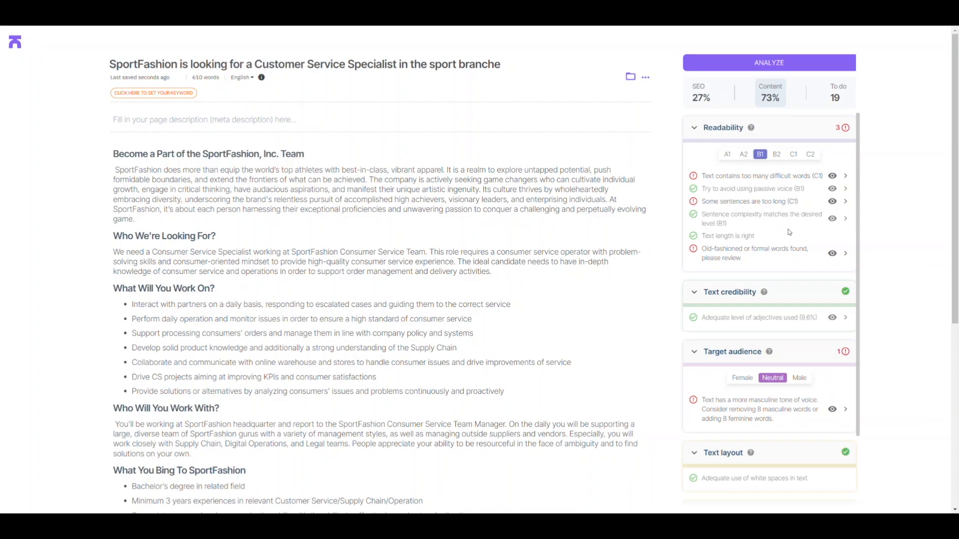
pyautogui.moveTo(766, 231)
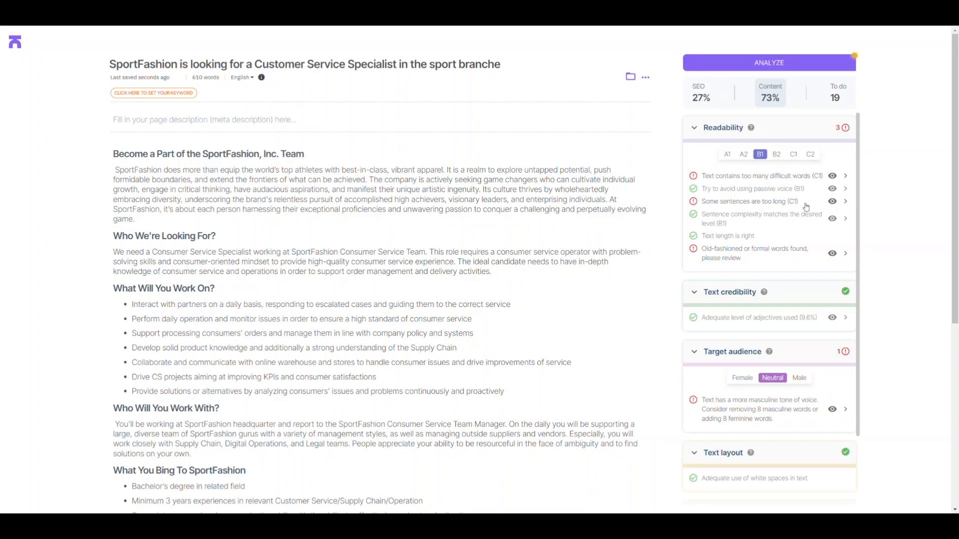
pyautogui.moveTo(835, 184)
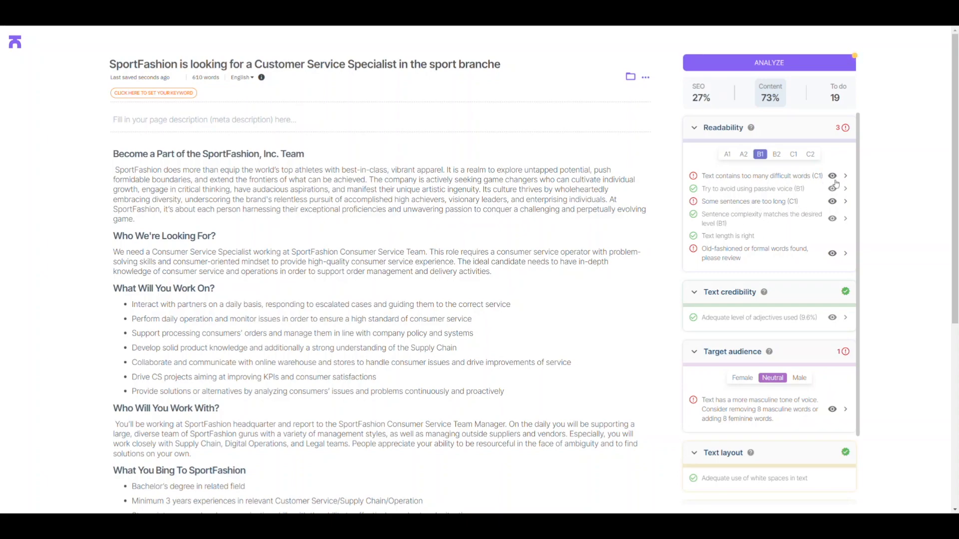
# - Replace the difficult word 'audacious' with 'daring' in the opening paragraph
pyautogui.scroll(-3)
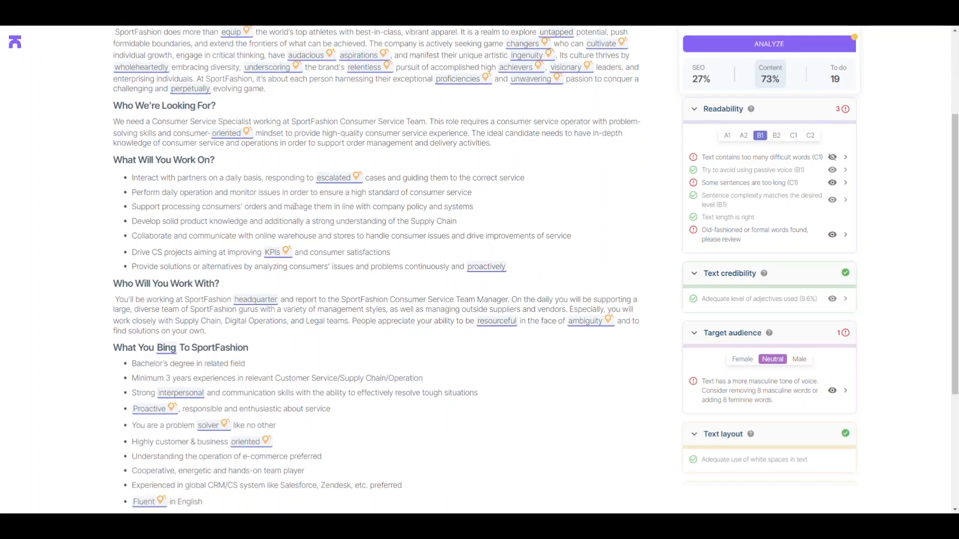
pyautogui.scroll(3)
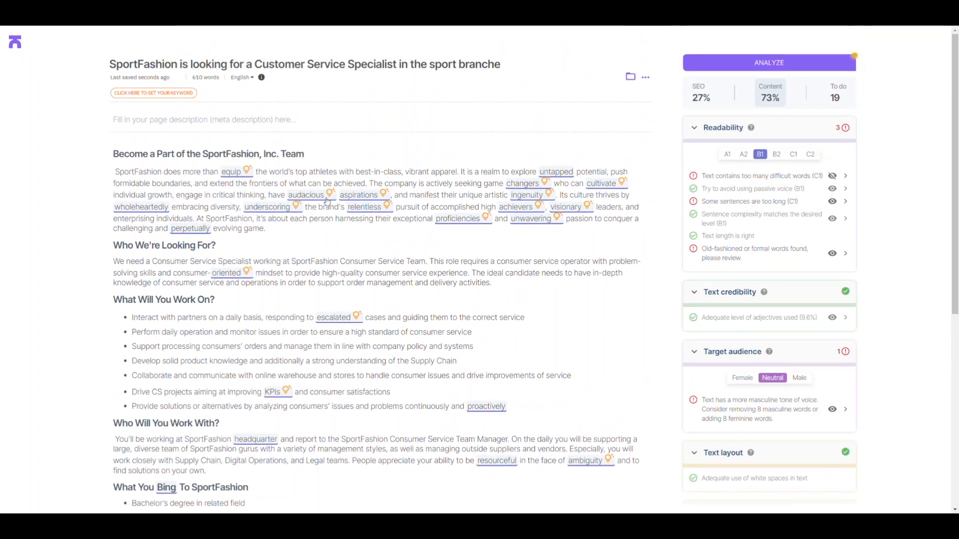
pyautogui.click(306, 194)
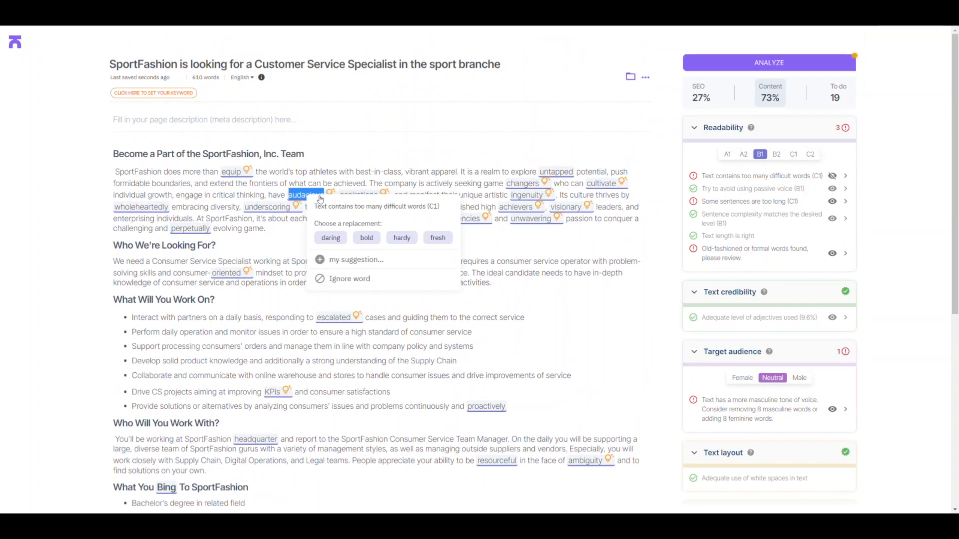
pyautogui.click(331, 238)
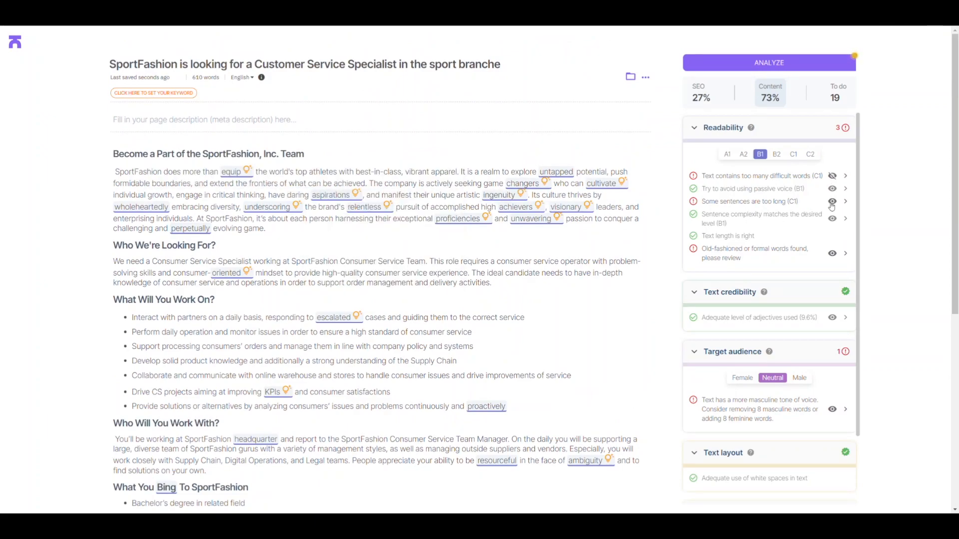
pyautogui.scroll(-3)
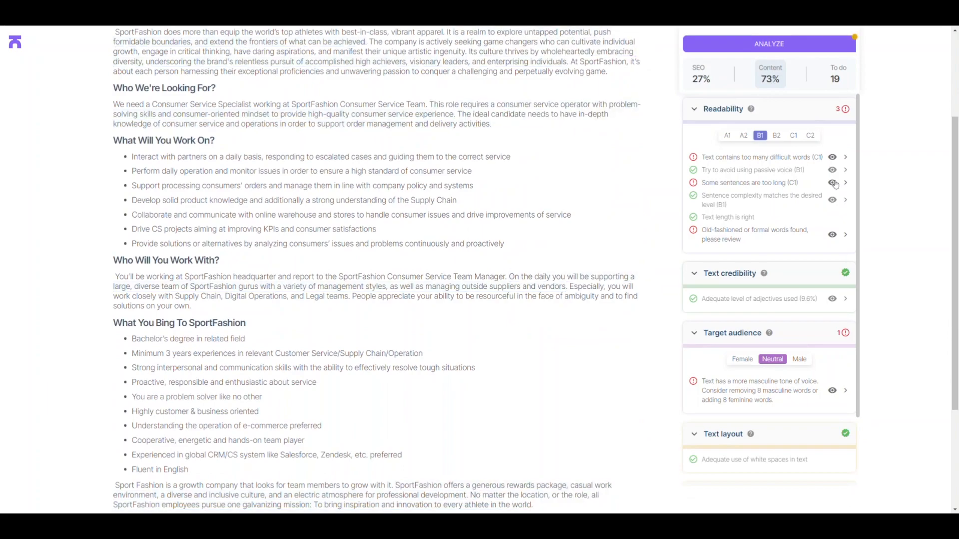
pyautogui.scroll(-3)
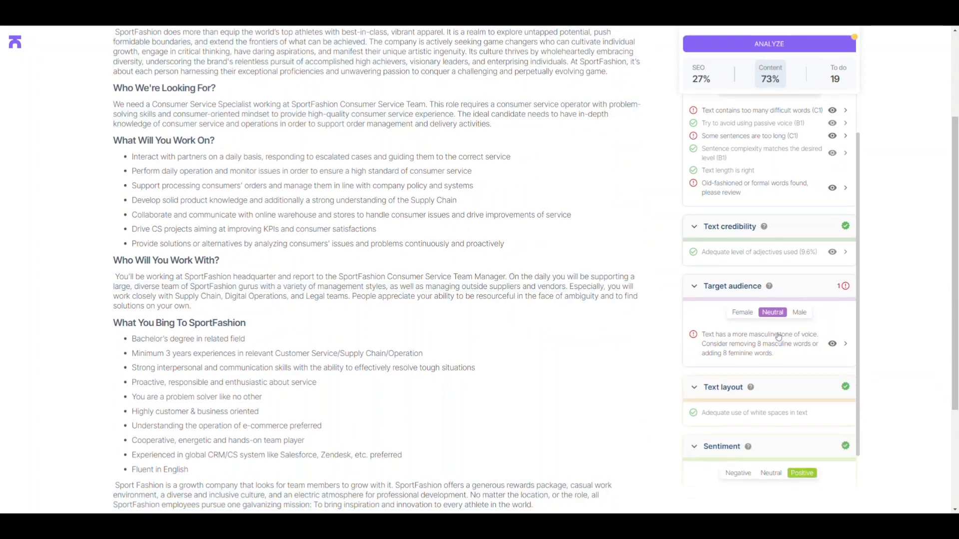
pyautogui.moveTo(740, 343)
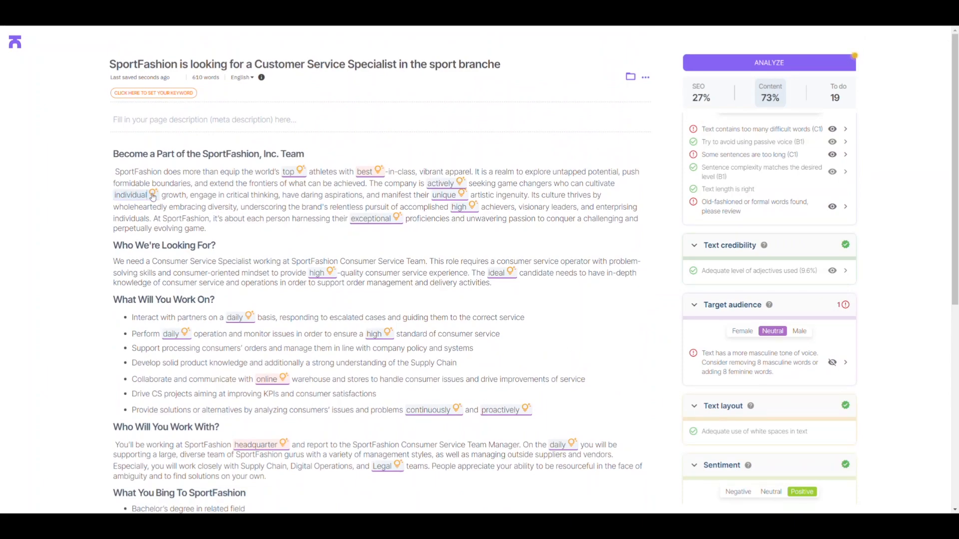
# - Replace the masculine-toned 'individual' with 'personal' so it reads 'personal growth'
pyautogui.click(130, 195)
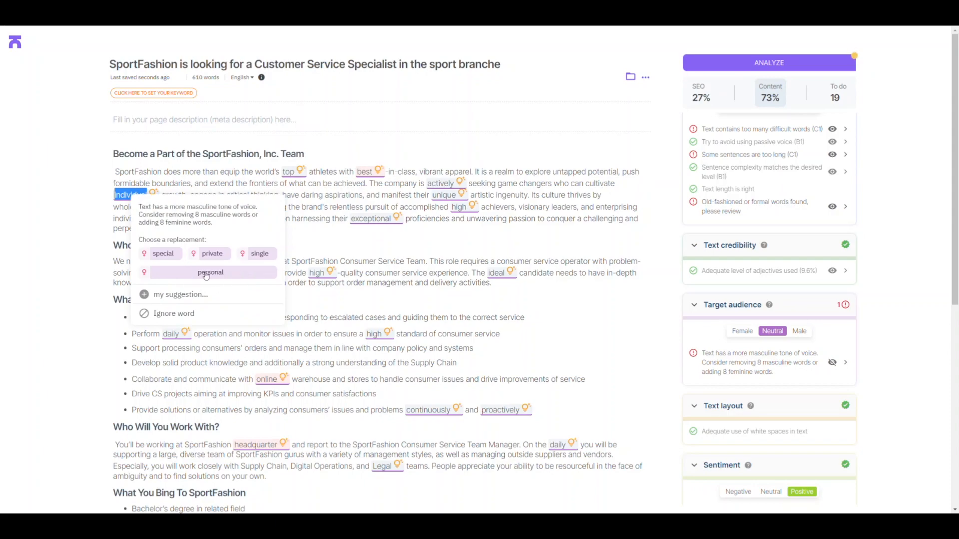
pyautogui.click(210, 271)
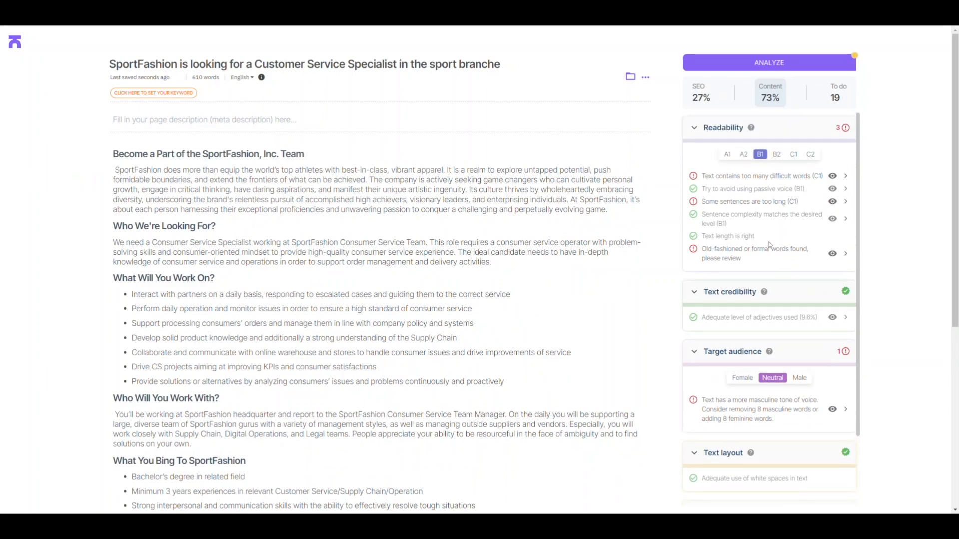
pyautogui.moveTo(700, 171)
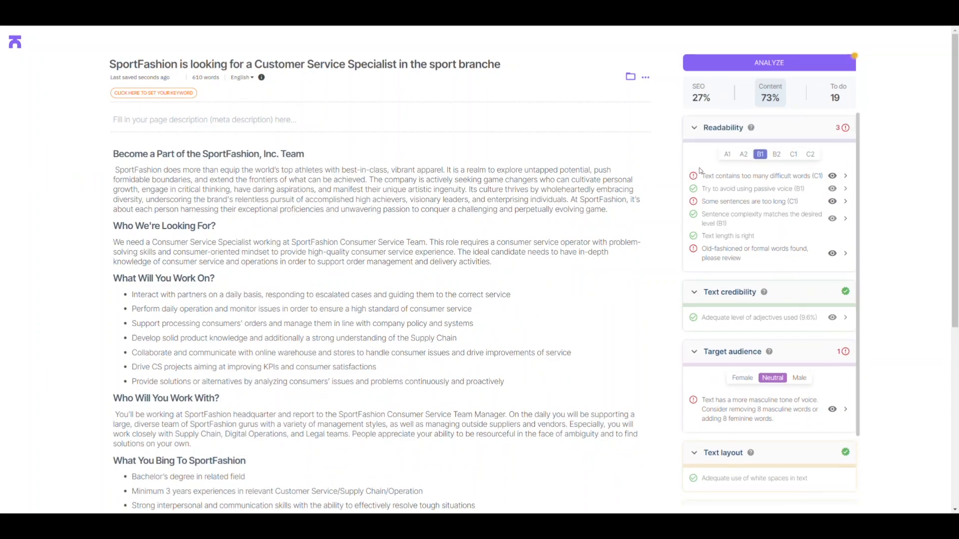
# - Switch the side panel to the SEO checklist showing title, description, headings and content issues
pyautogui.scroll(-3)
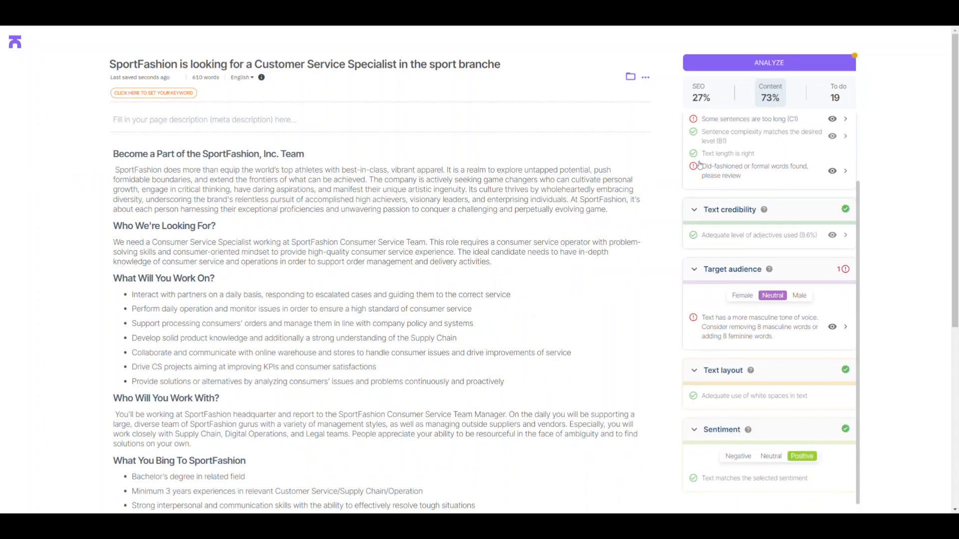
pyautogui.click(723, 127)
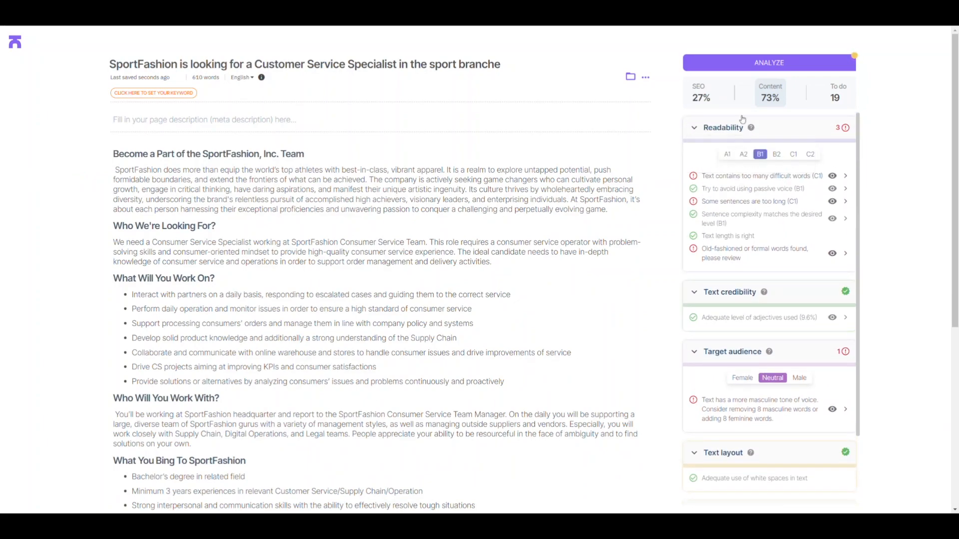
pyautogui.click(699, 92)
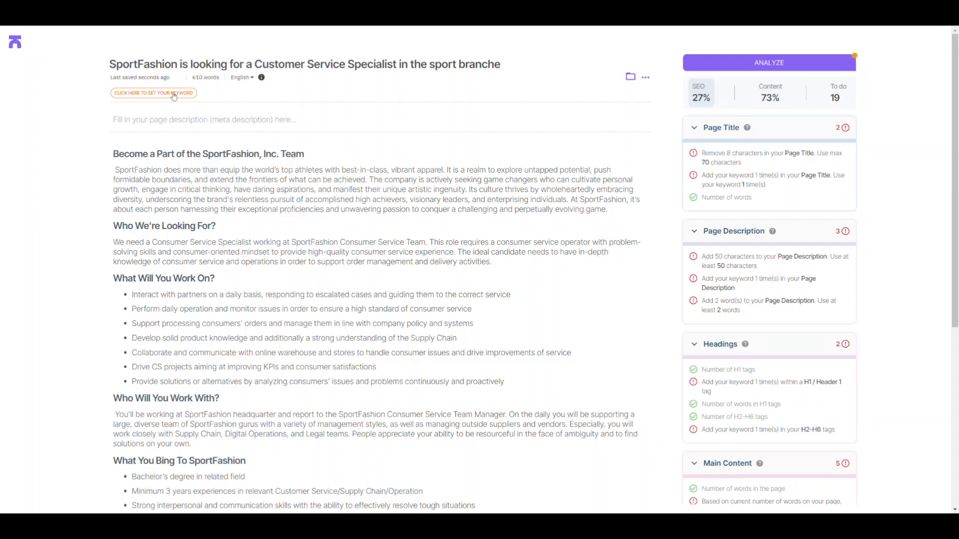
# - Set 'Customer Service Specialist' as the main keyword and save it
pyautogui.click(153, 93)
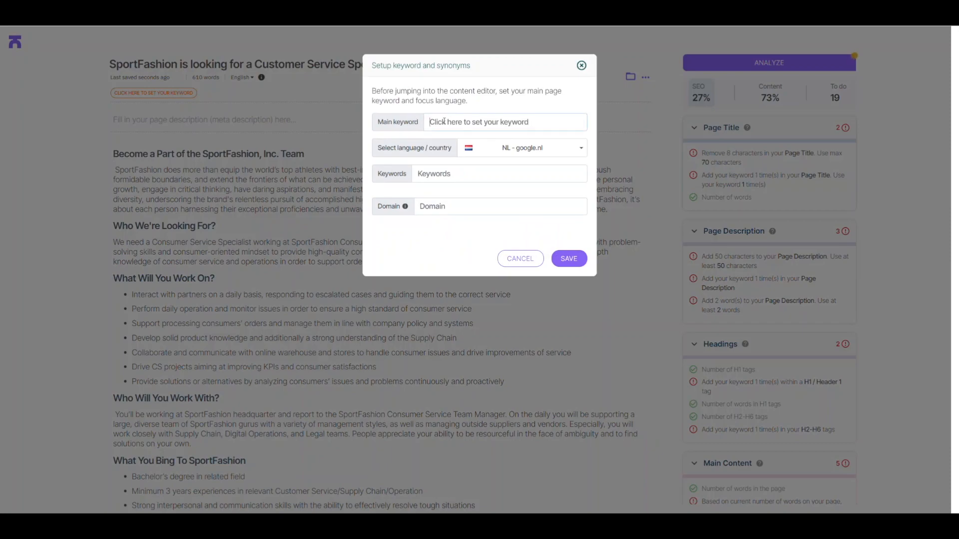
pyautogui.write('C')
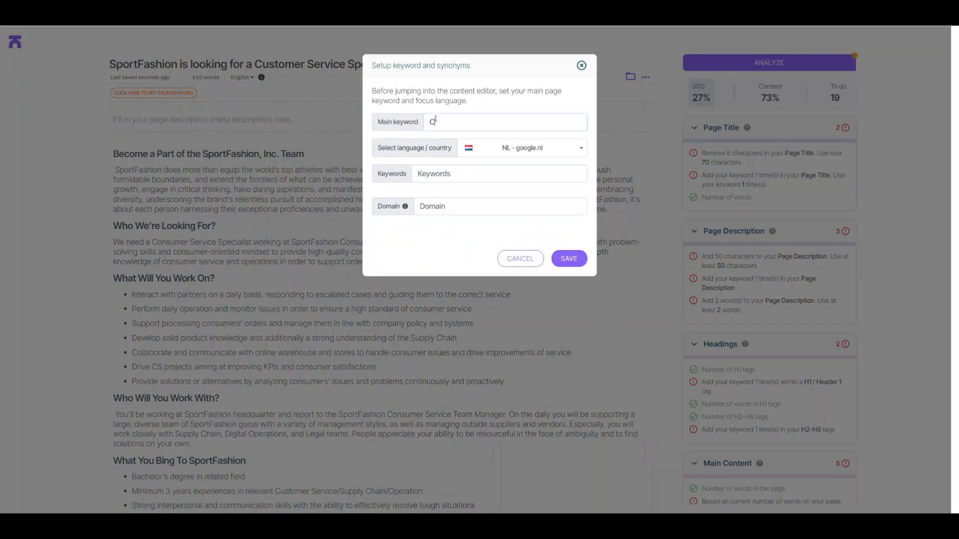
pyautogui.write('ustomer S')
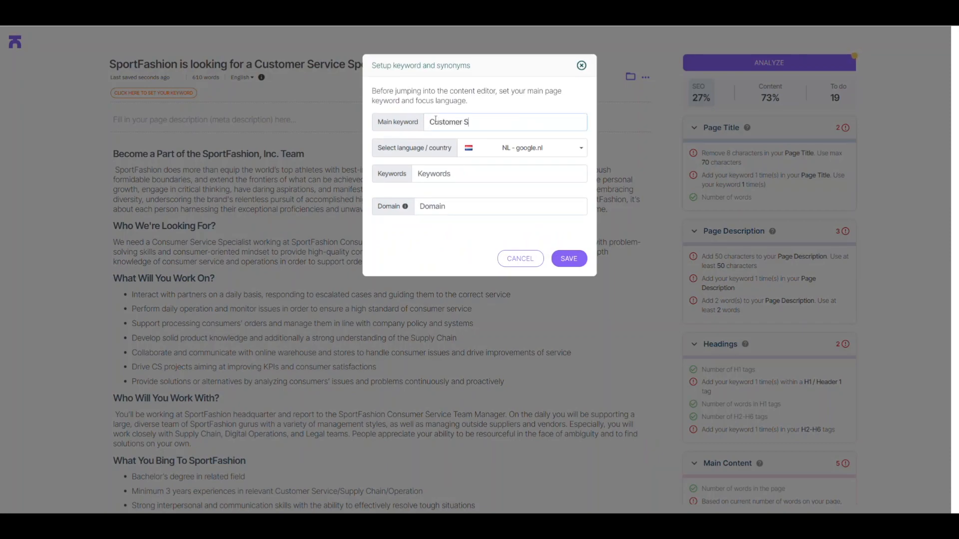
pyautogui.write('ervice Specialist')
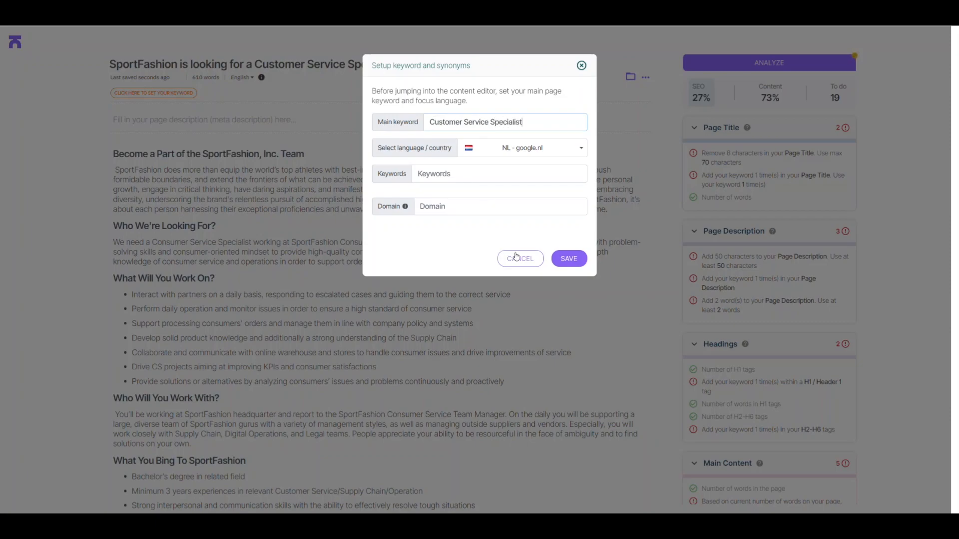
pyautogui.click(567, 258)
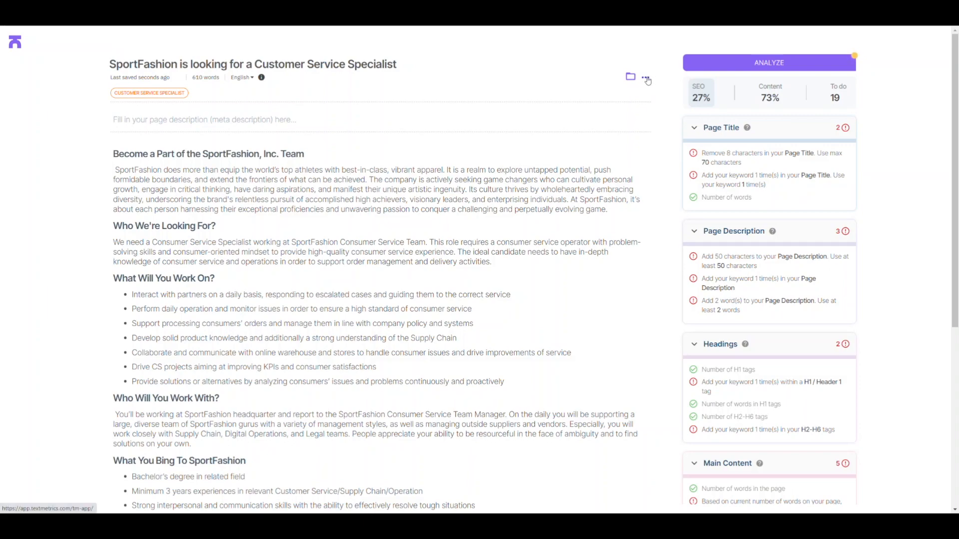
# - Analyze the keyword's volume (140, low competition) and related keywords, then re-run the content analysis
pyautogui.click(645, 77)
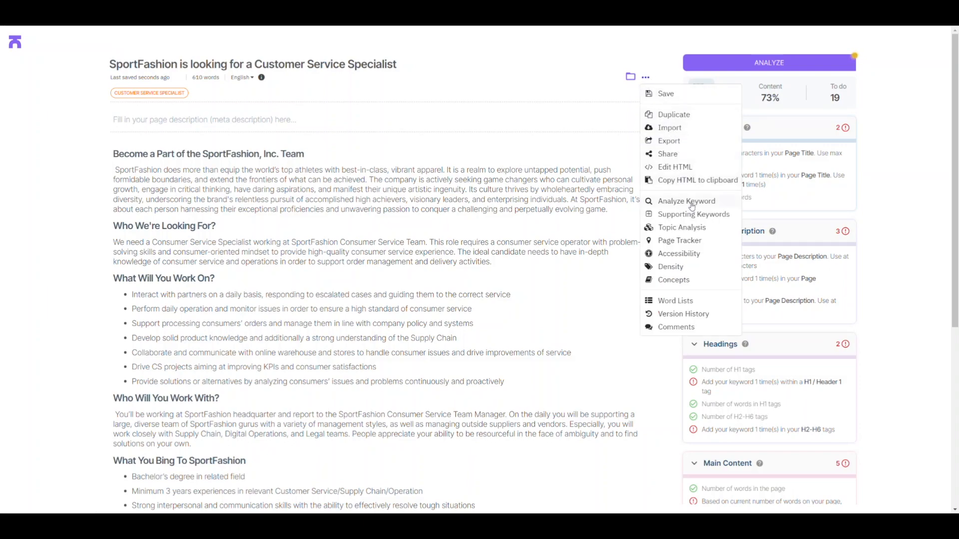
pyautogui.click(686, 201)
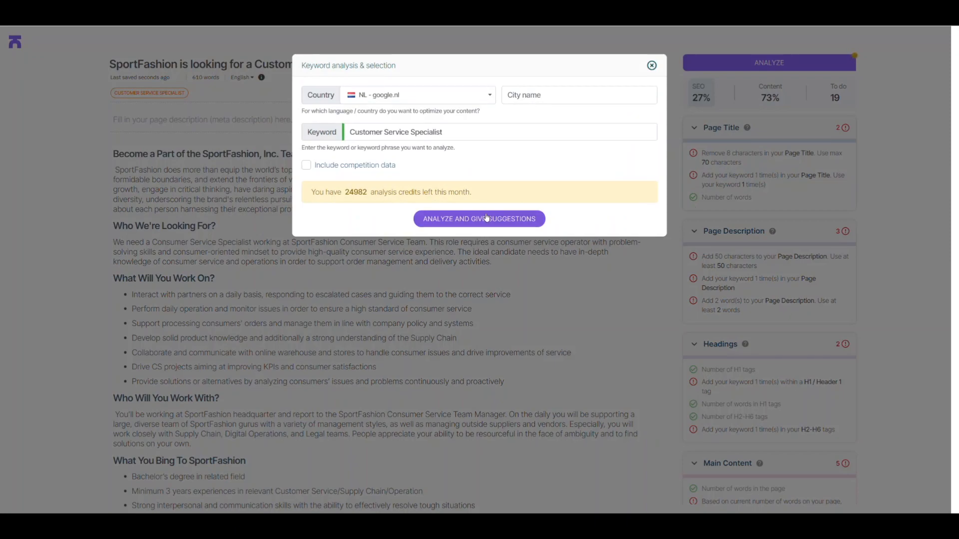
pyautogui.click(478, 218)
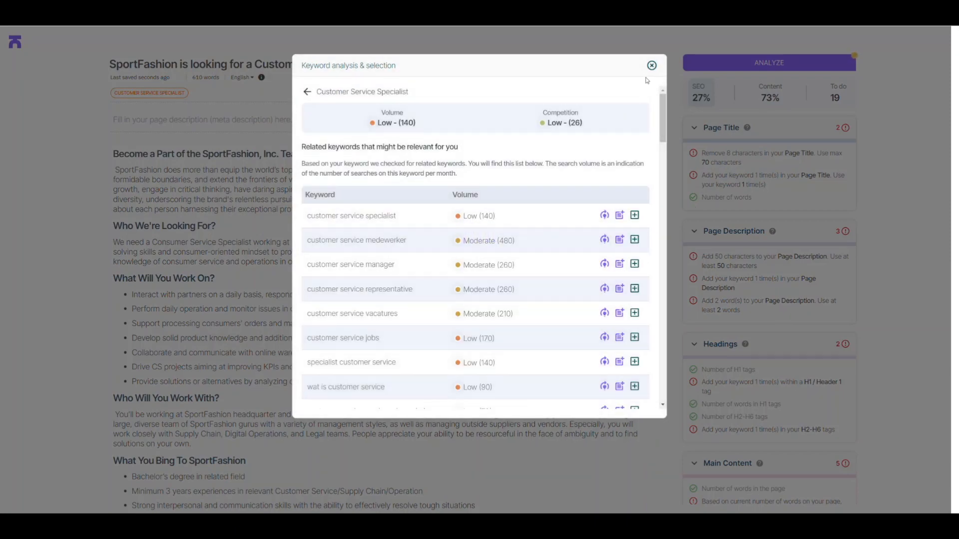
pyautogui.click(650, 66)
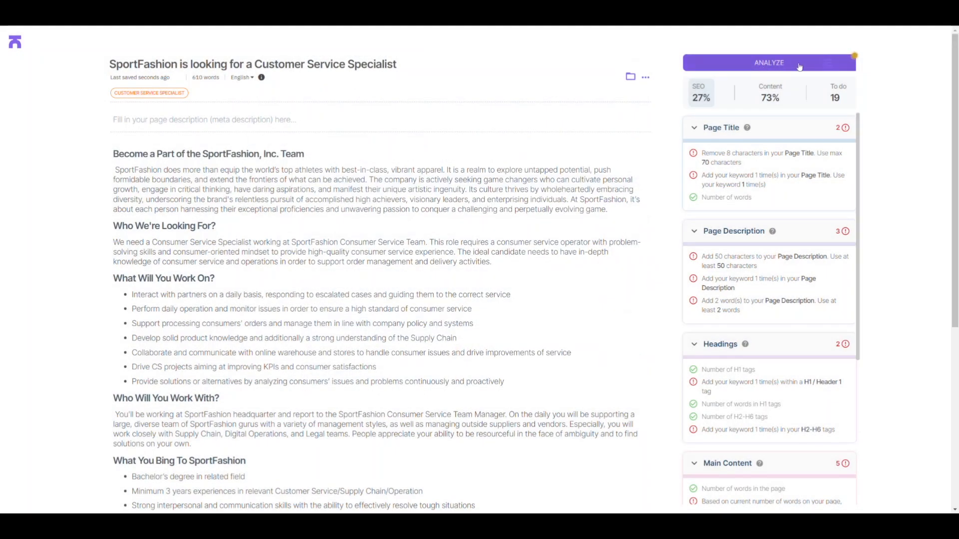
pyautogui.click(769, 61)
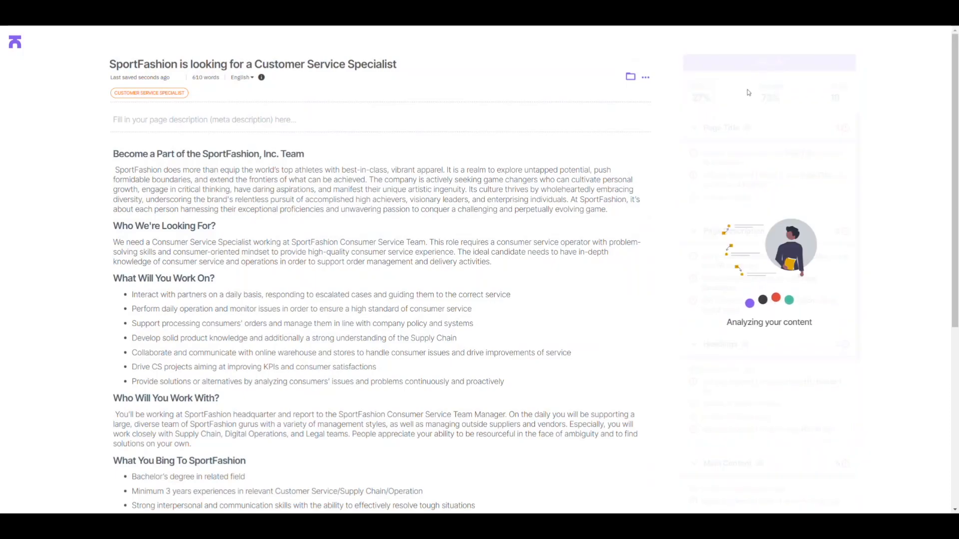